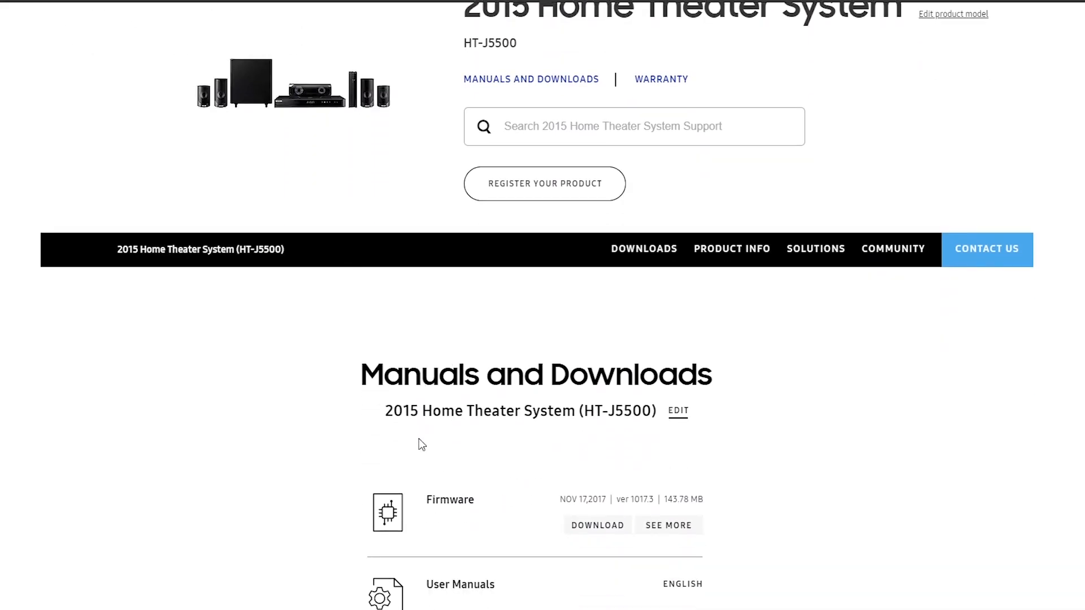
scroll("down", 3)
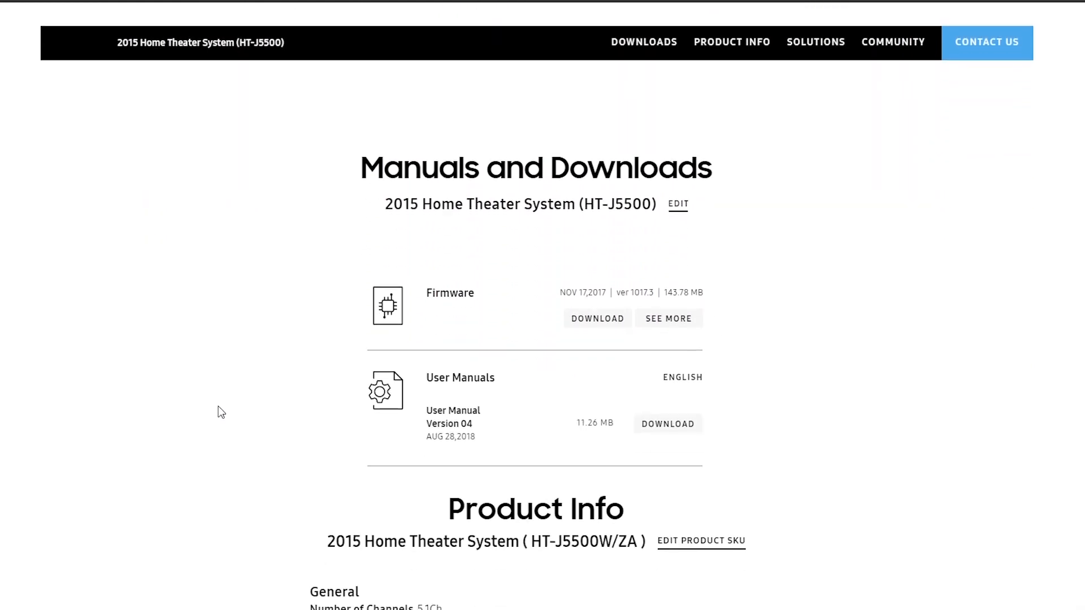
left_click(667, 319)
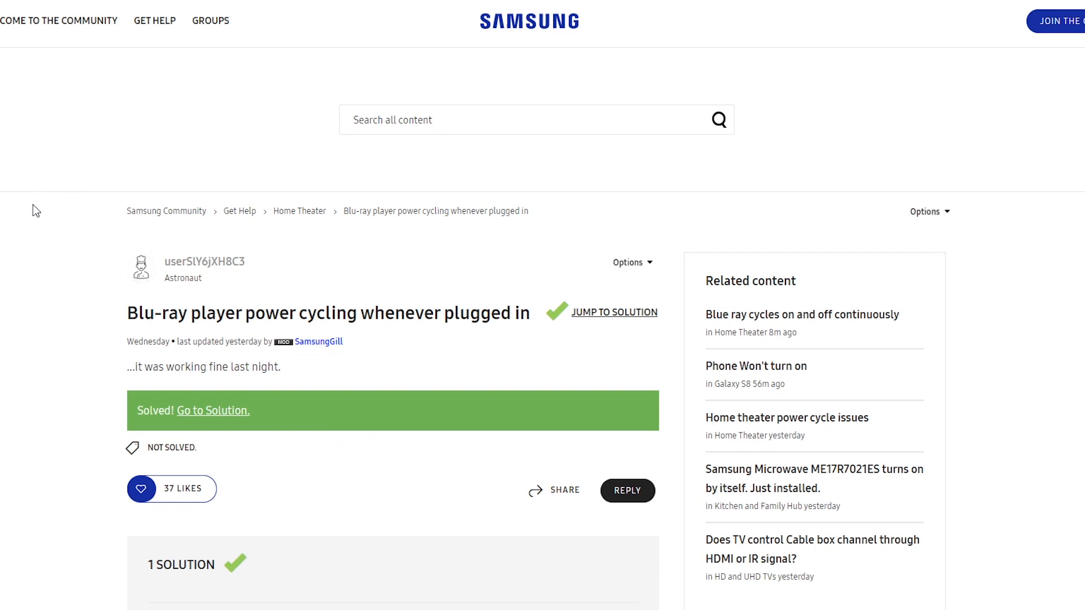
scroll("down", 3)
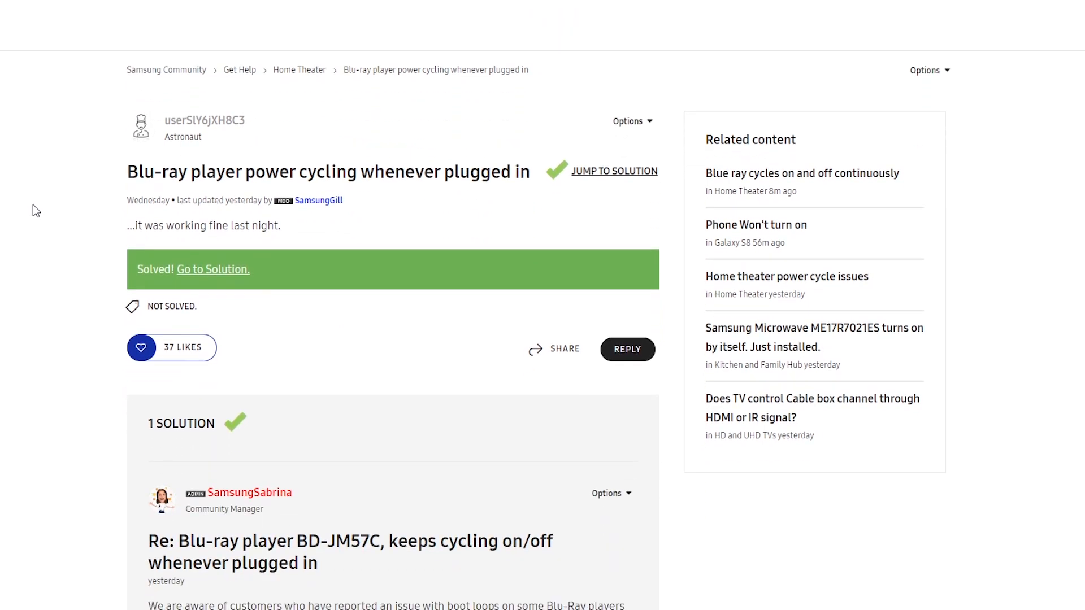
scroll("down", 3)
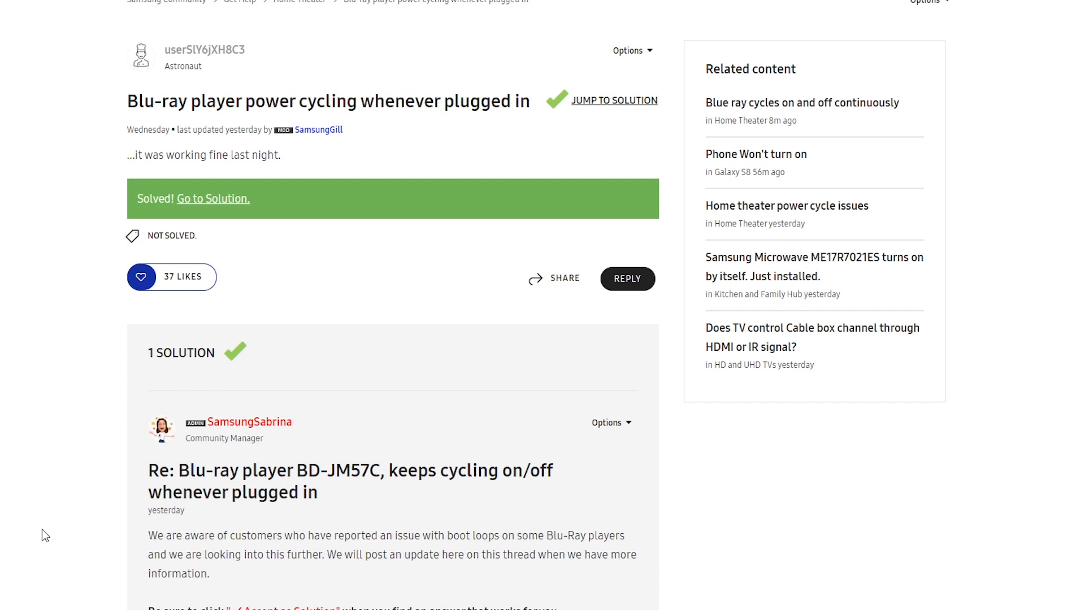
mouse_move(41, 409)
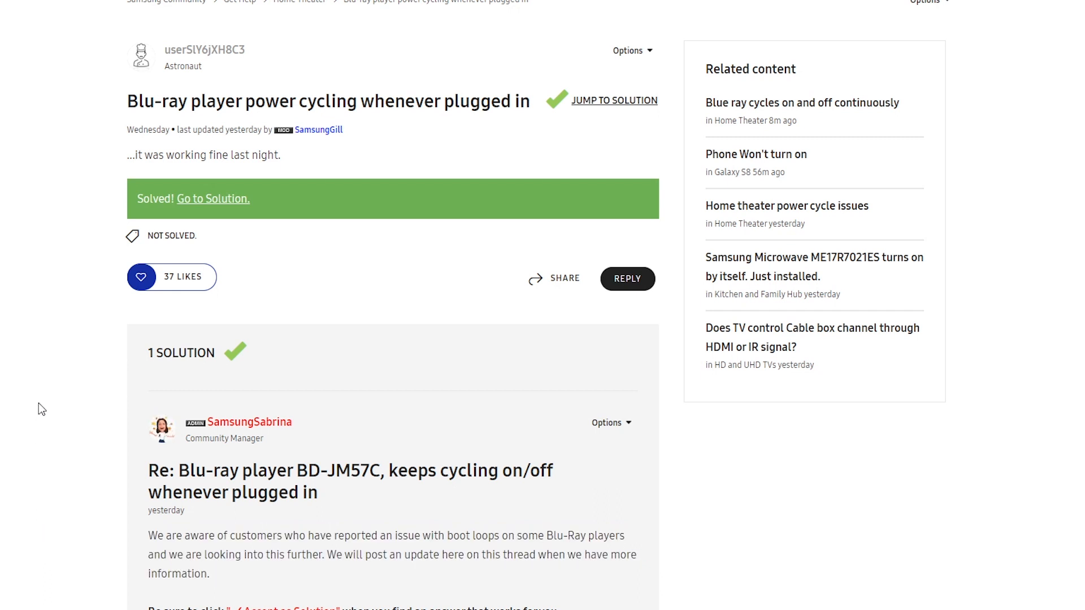